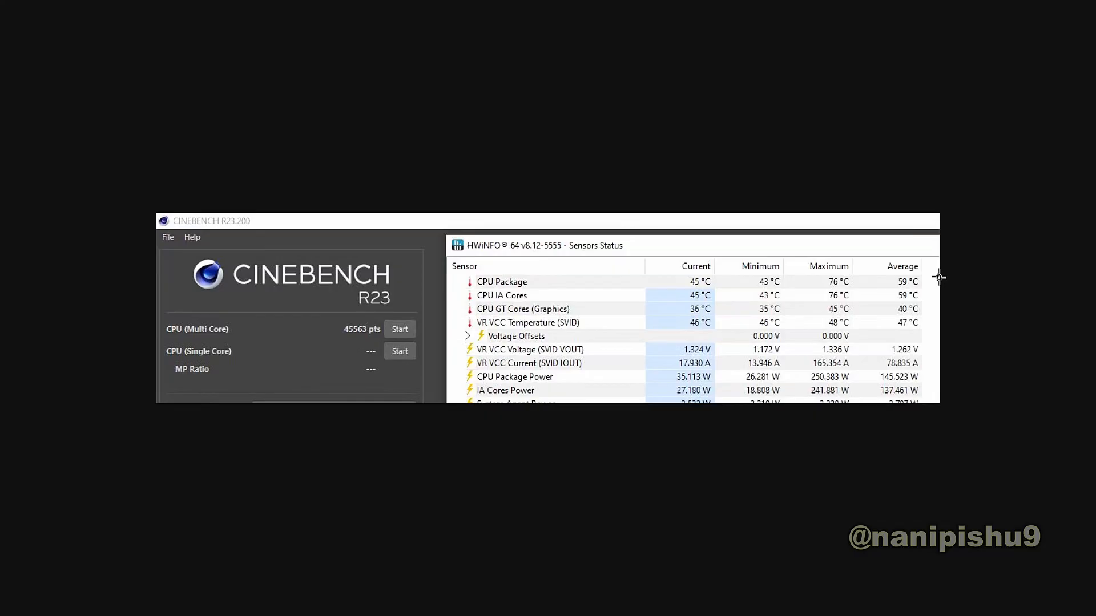
mouse_move(835, 351)
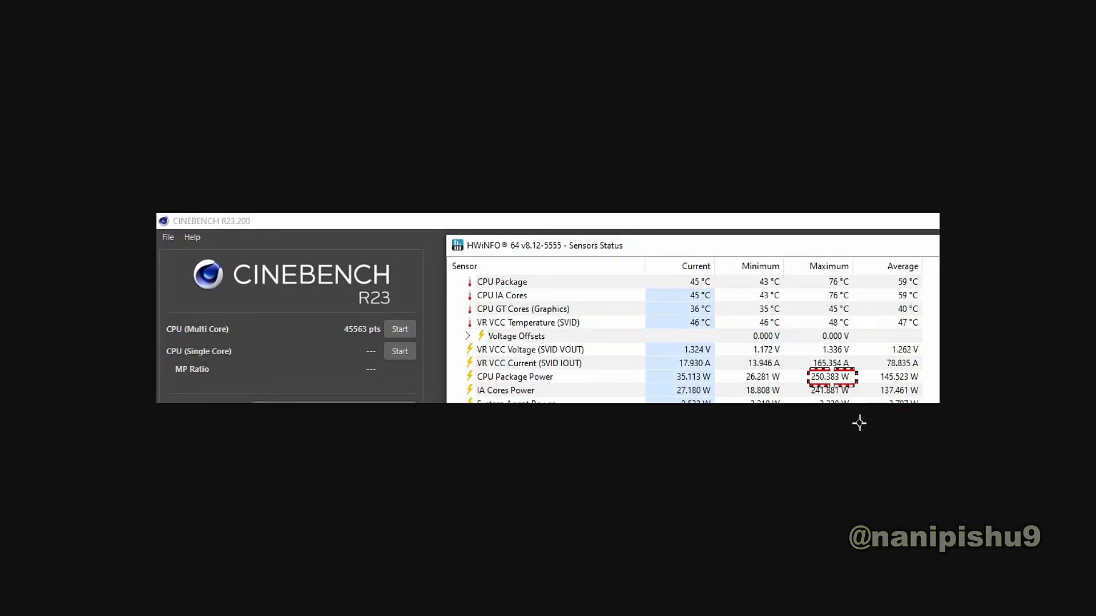
mouse_move(228, 308)
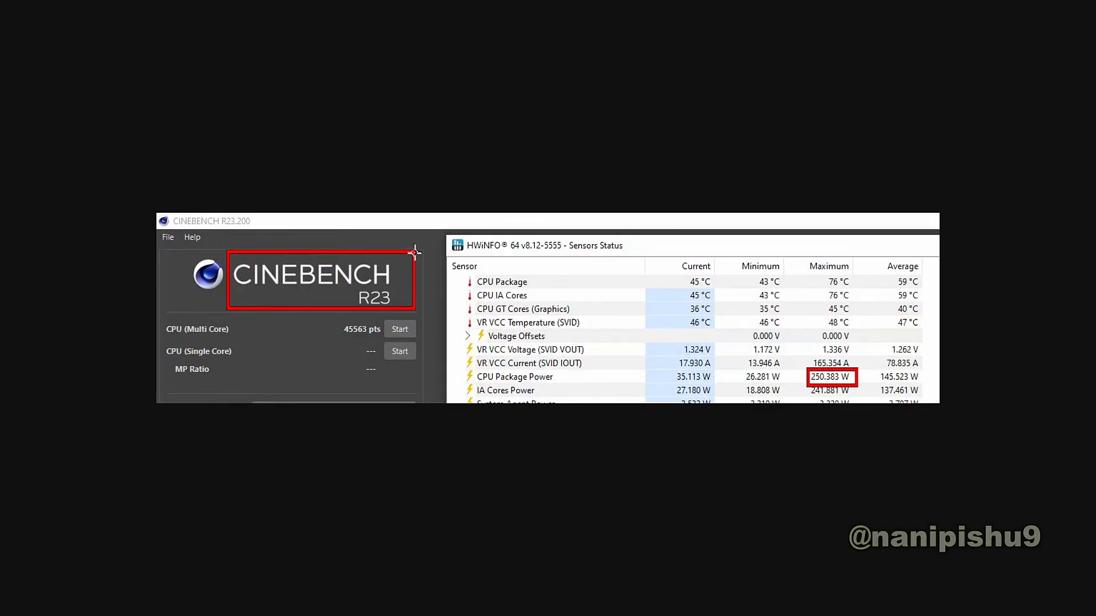
mouse_move(660, 315)
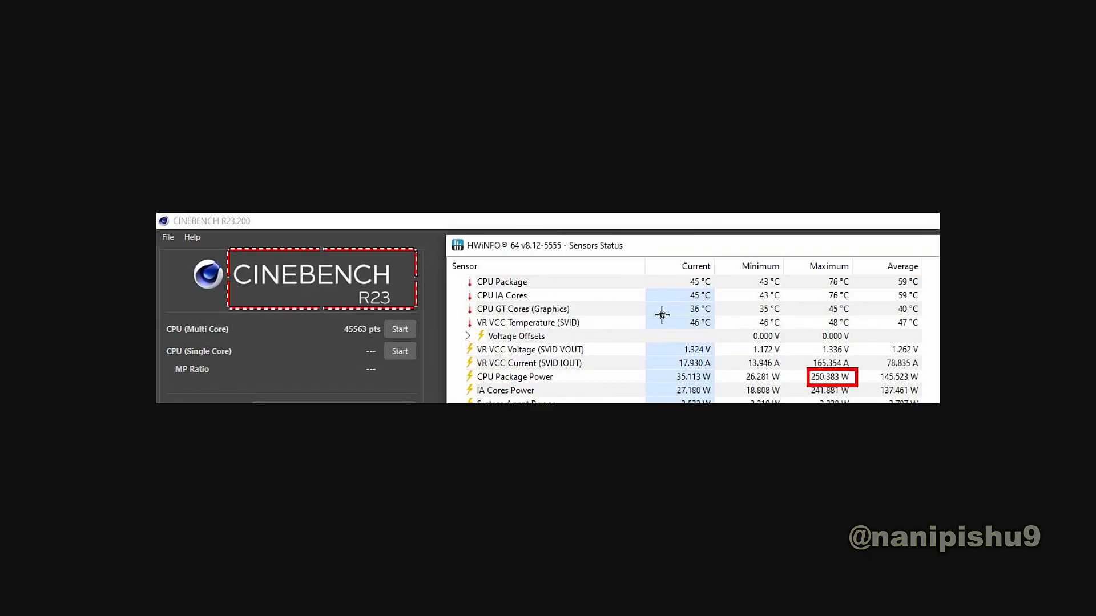
mouse_move(823, 285)
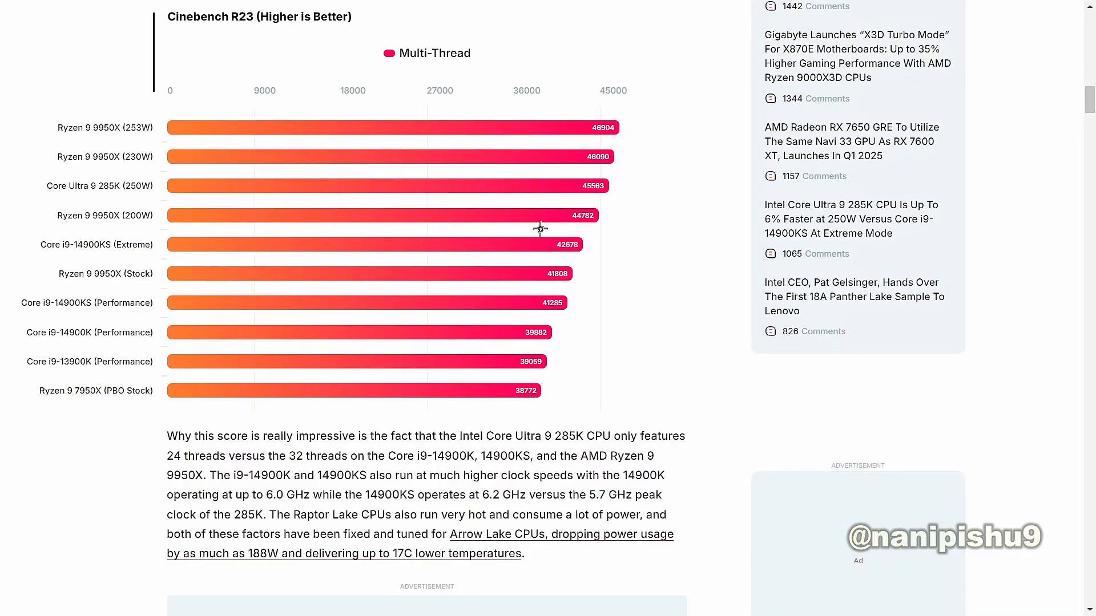
mouse_move(594, 206)
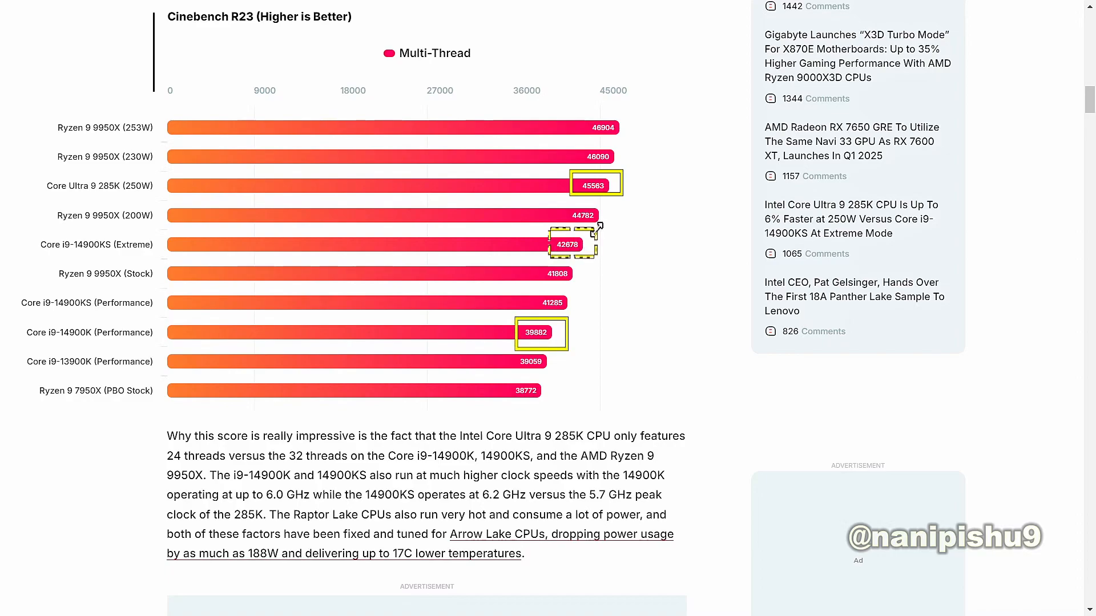
mouse_move(621, 262)
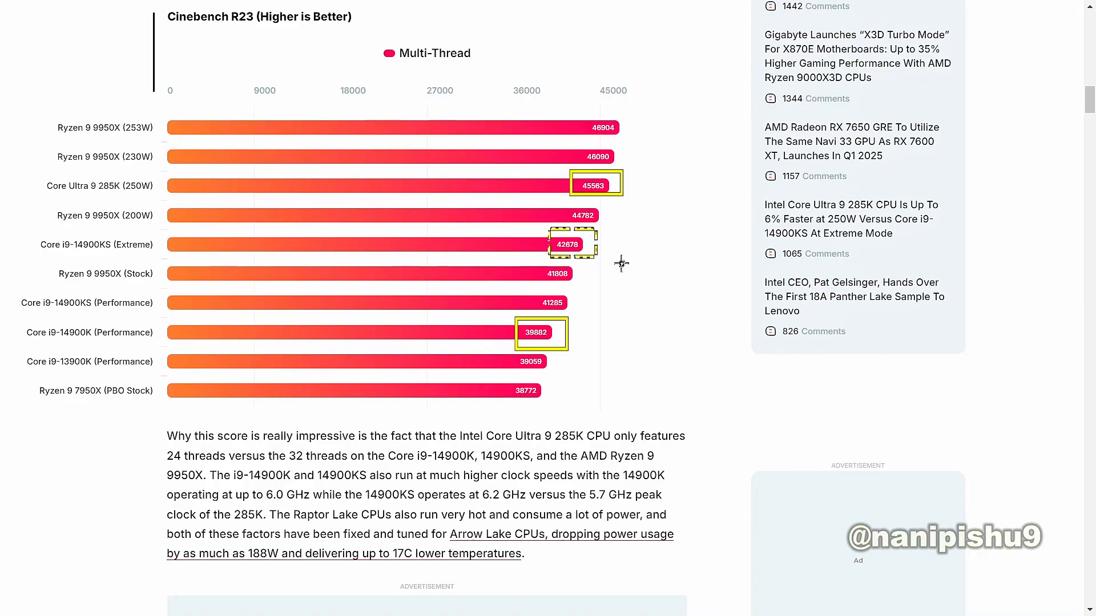
mouse_move(617, 211)
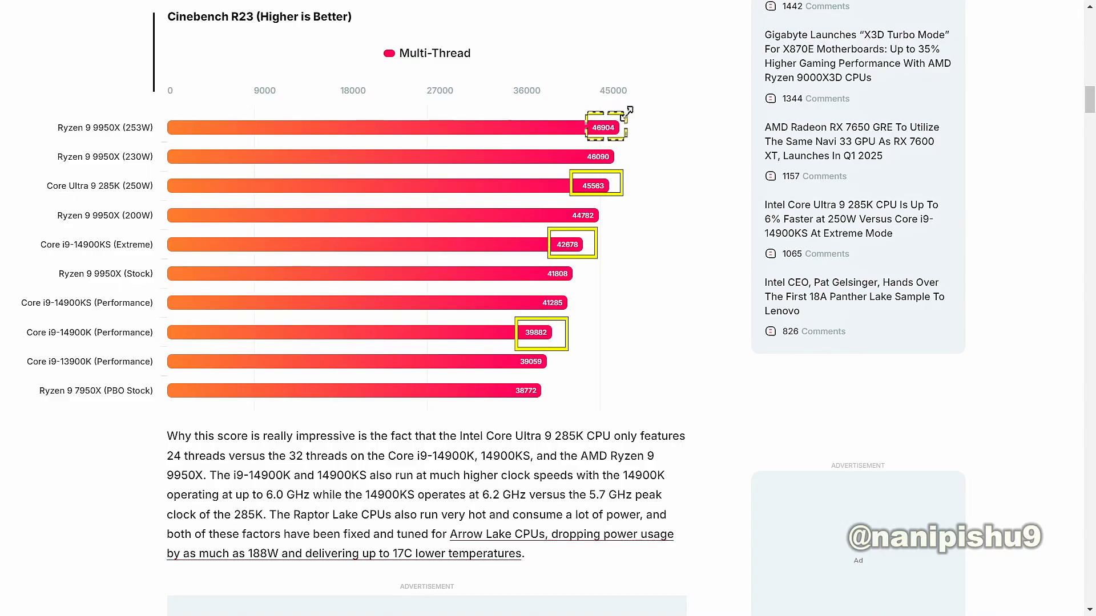
mouse_move(113, 145)
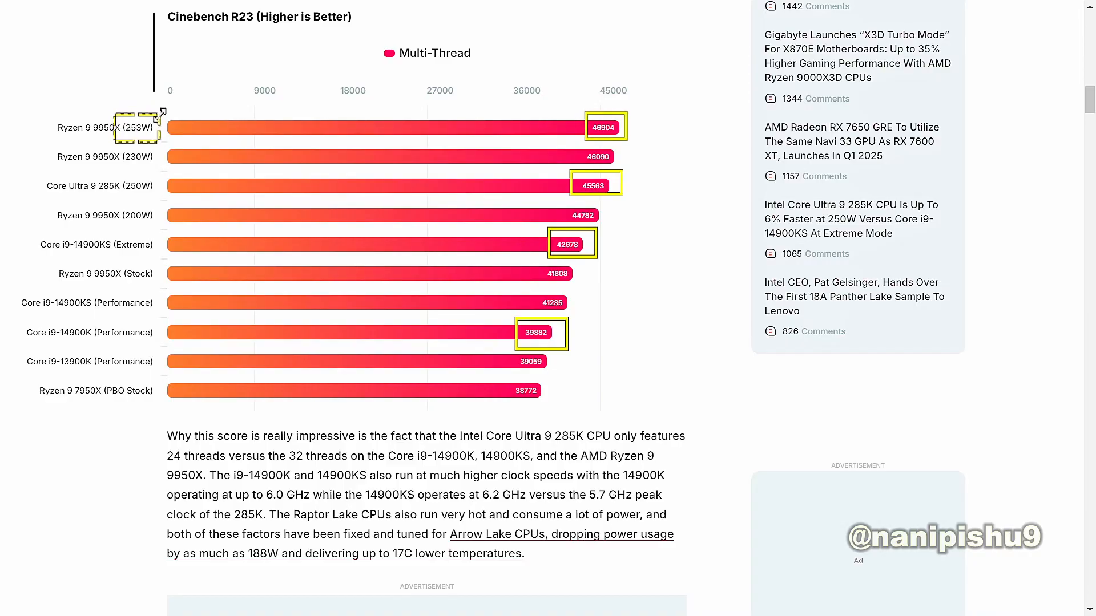
mouse_move(122, 224)
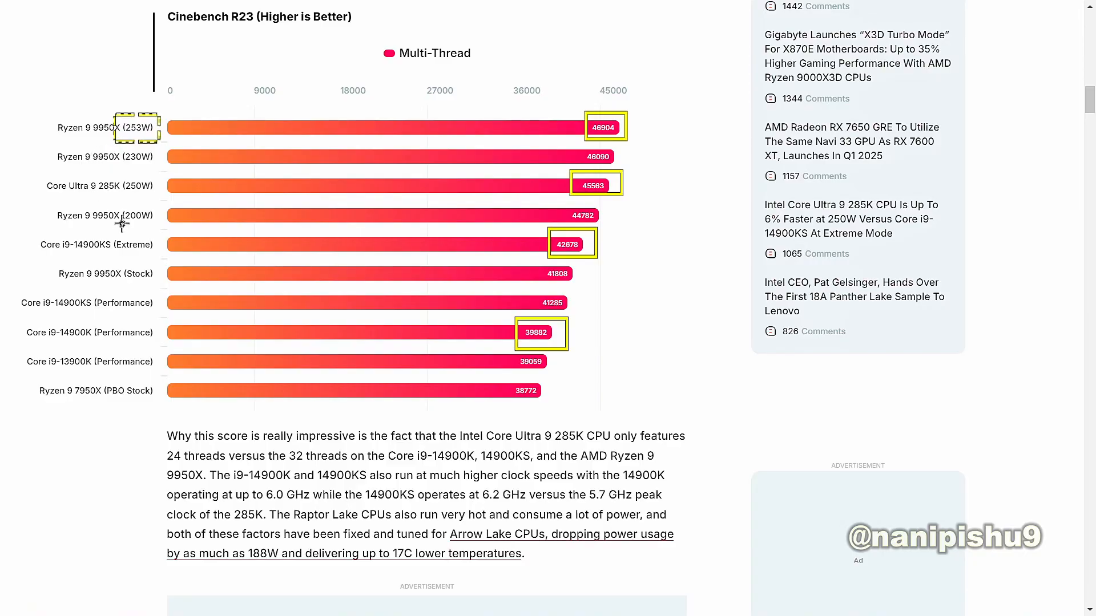